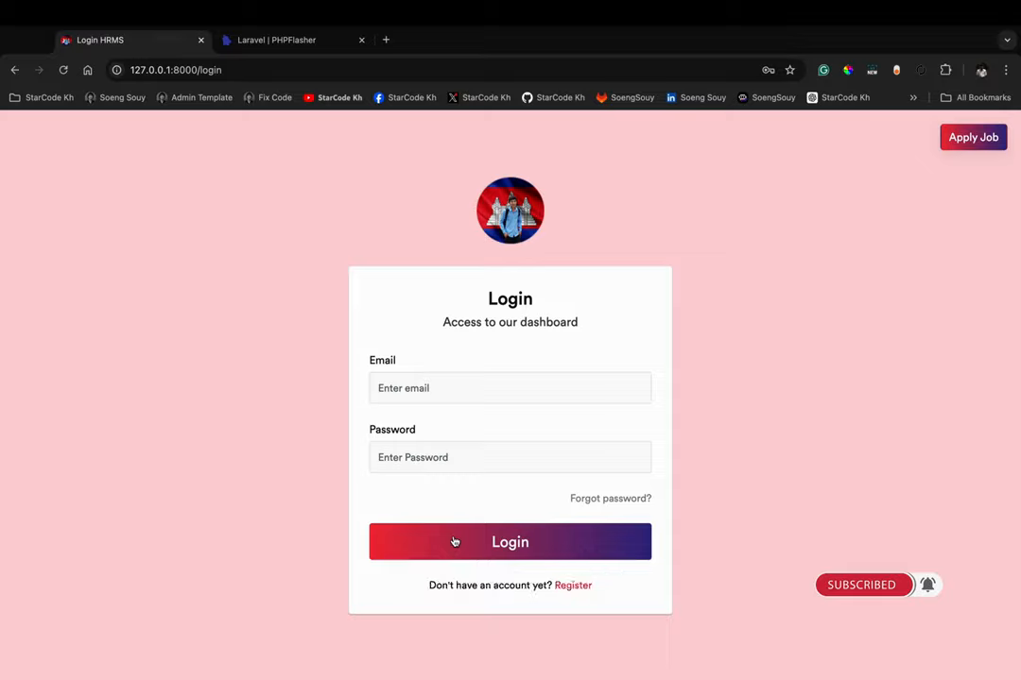
- Sign in to HRMS, log out, then select the composer require flasher-laravel command in the docs
left_click(509, 542)
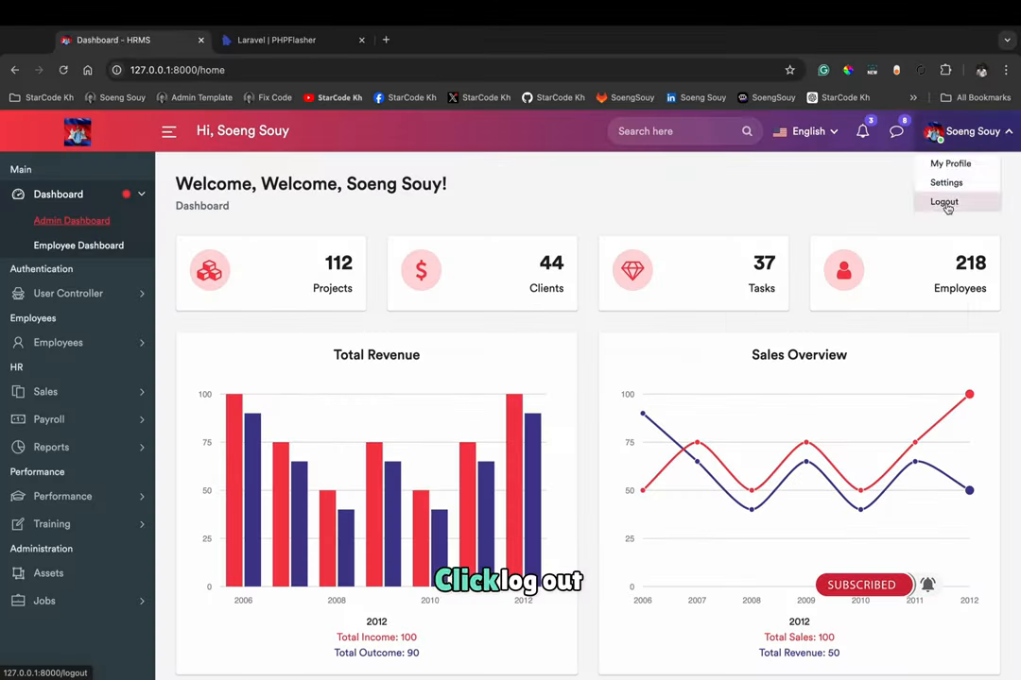
left_click(944, 201)
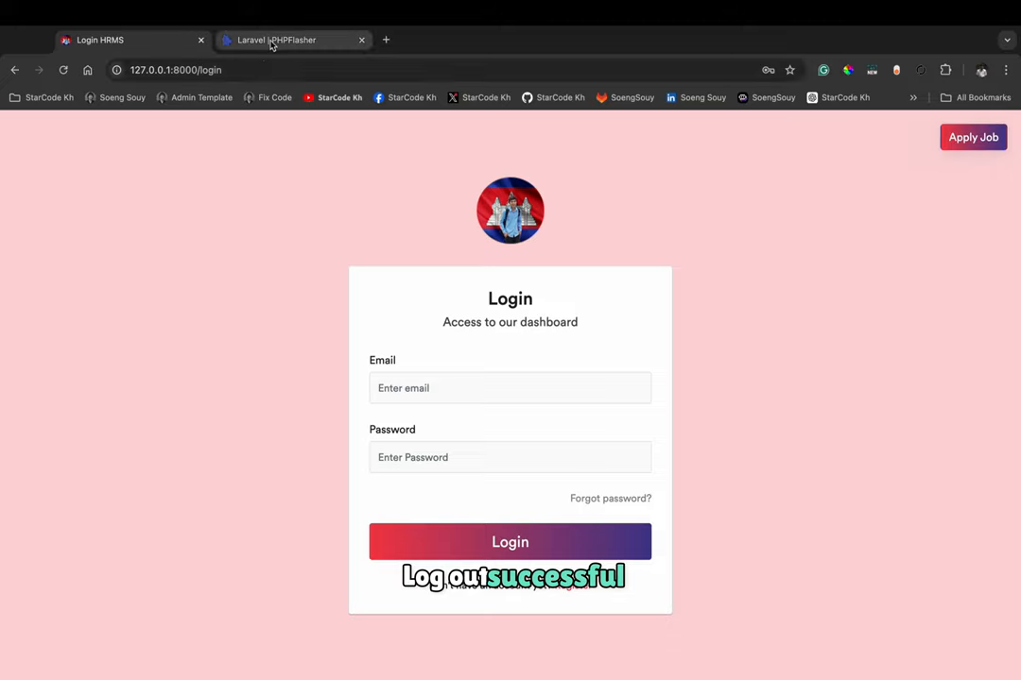
left_click(293, 39)
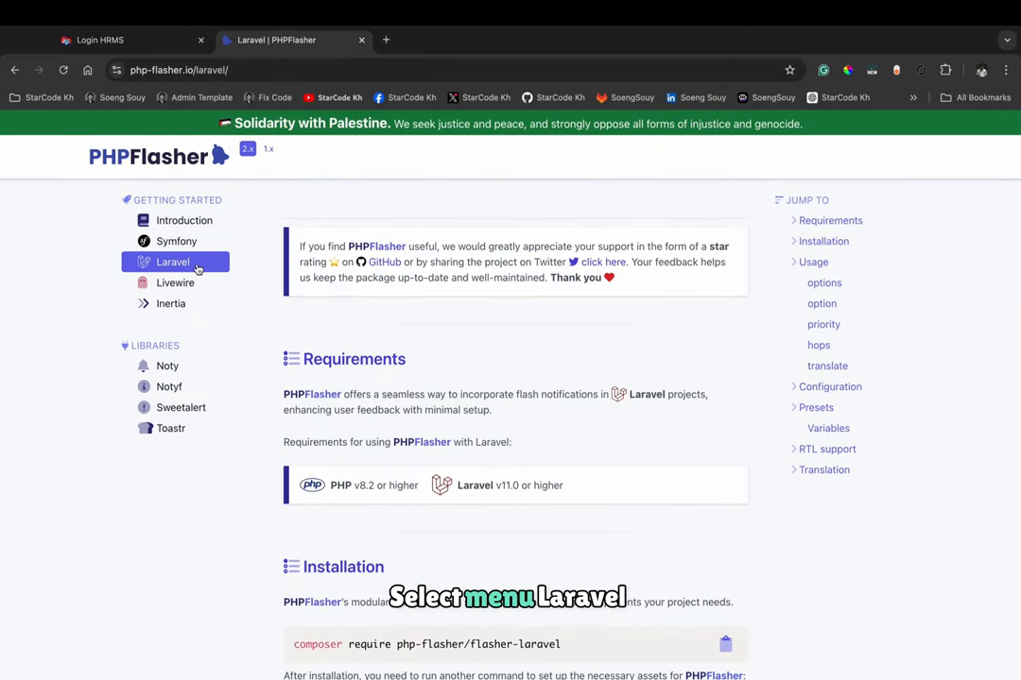
mouse_move(241, 274)
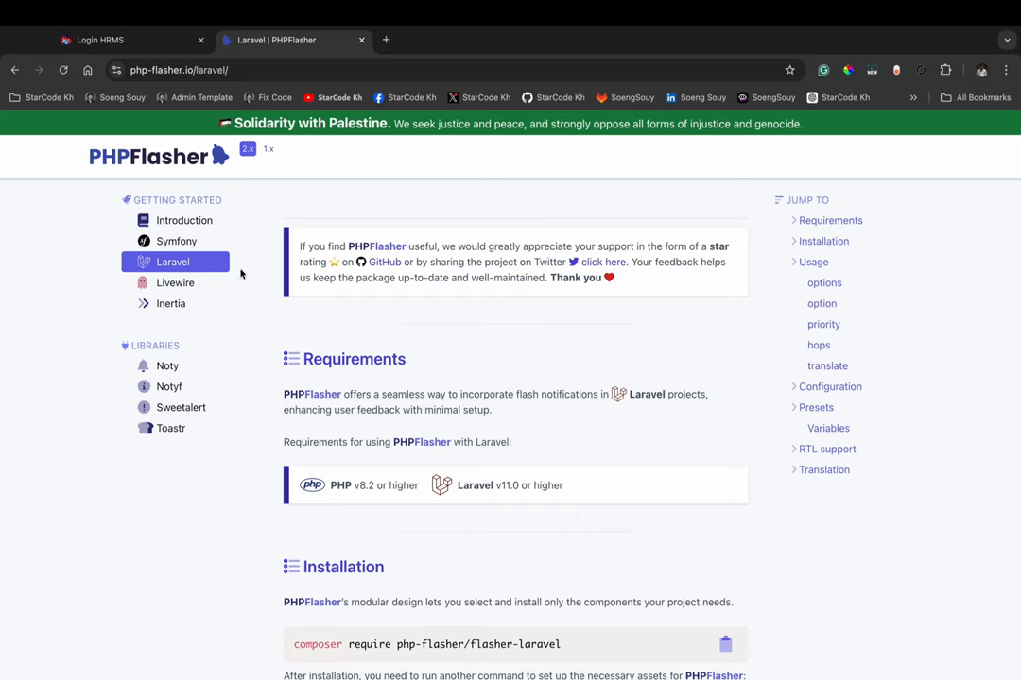
scroll("down", 3)
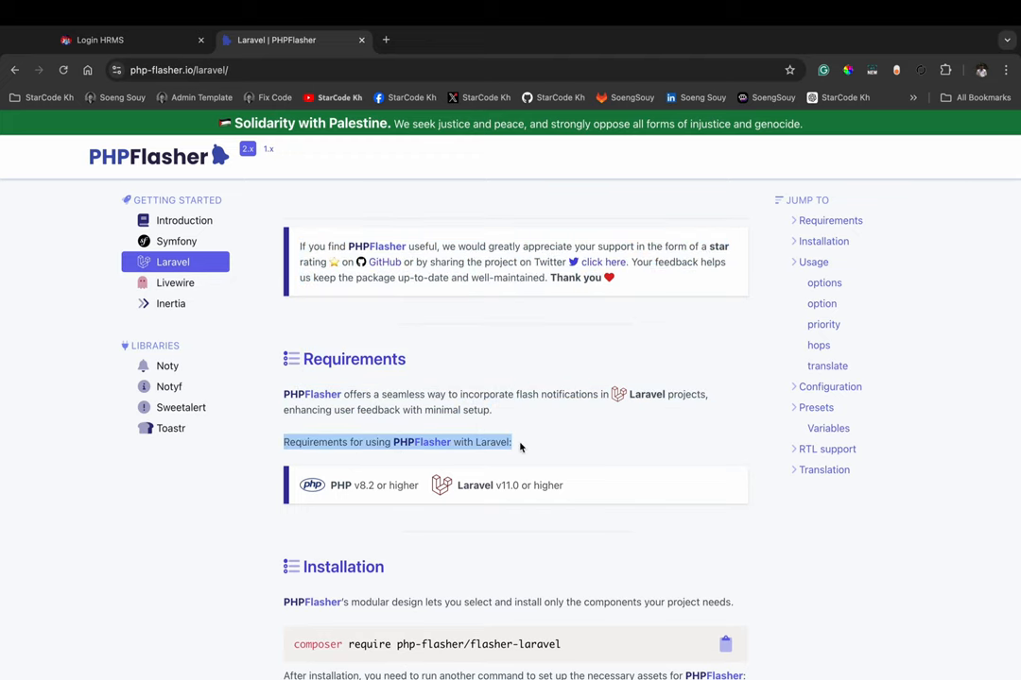
scroll("down", 3)
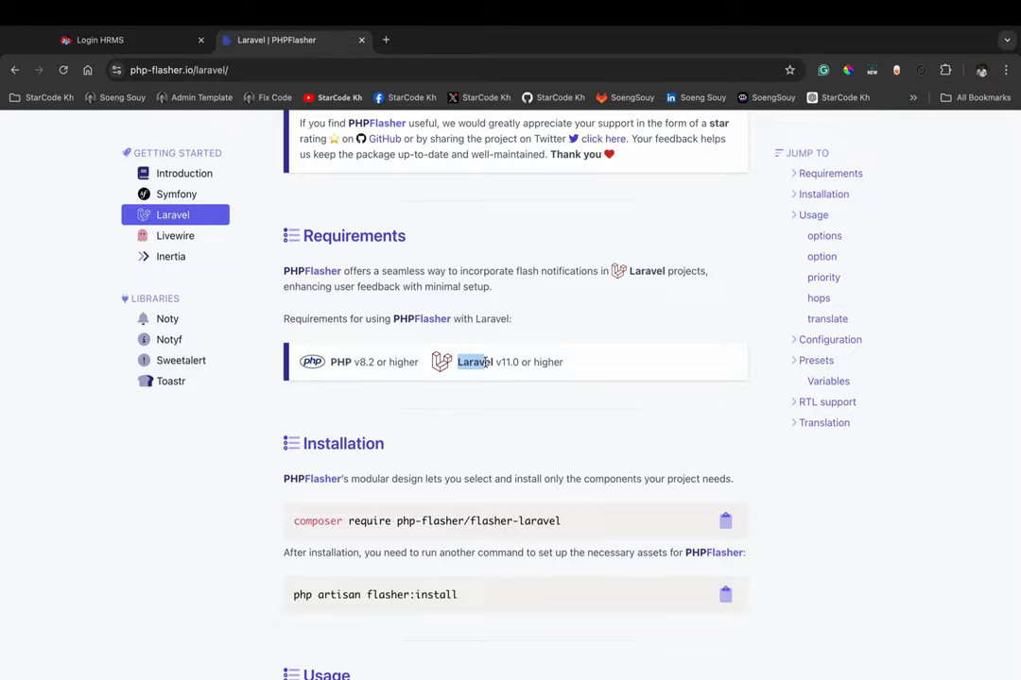
scroll("down", 3)
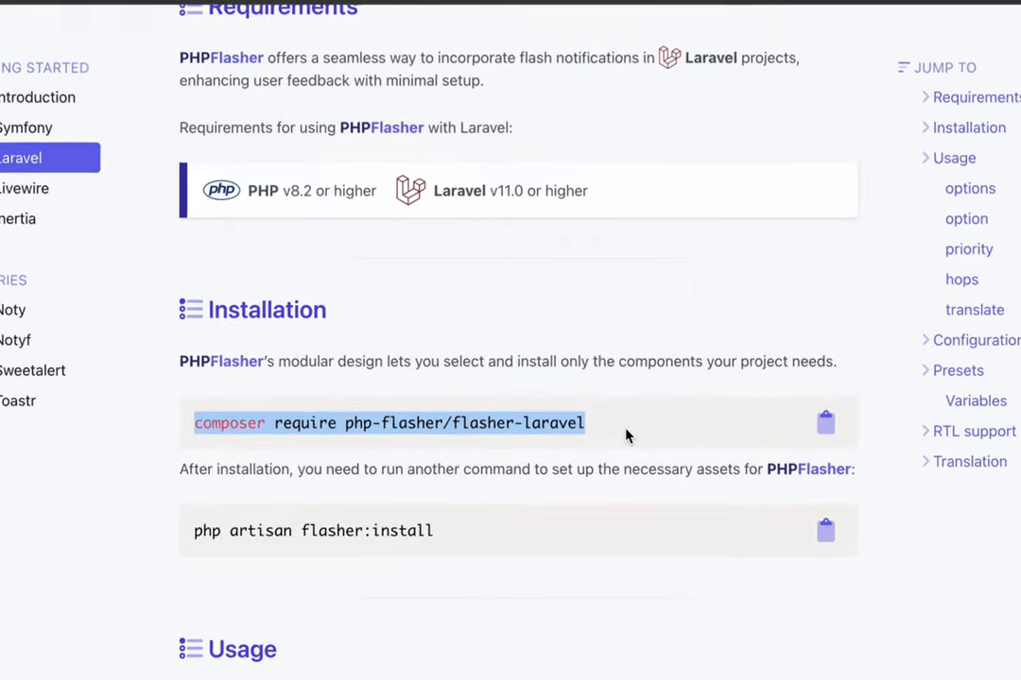
scroll("down", 3)
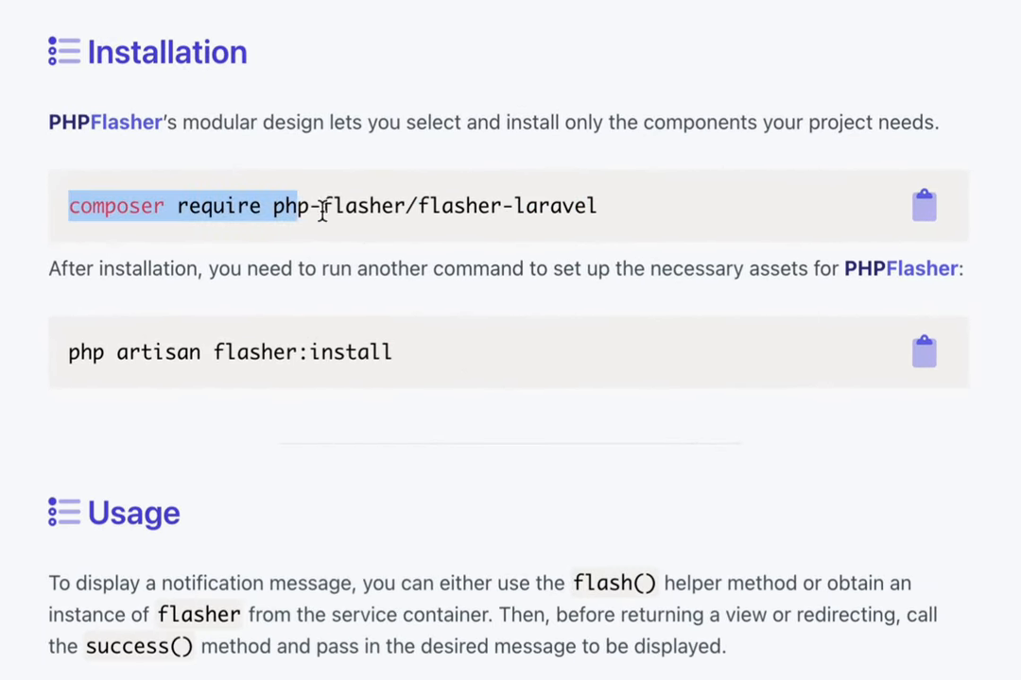
left_click(923, 206)
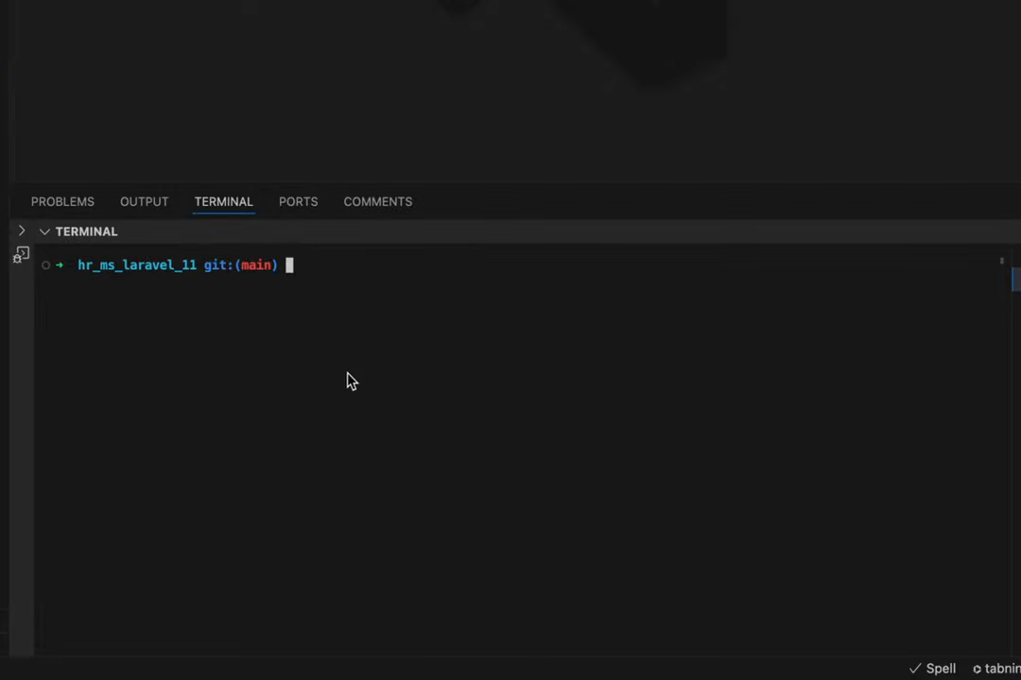
- Install php-flasher/flasher-laravel with composer and verify composer.json lists it
type("composer require php-flasher/flasher-laravel")
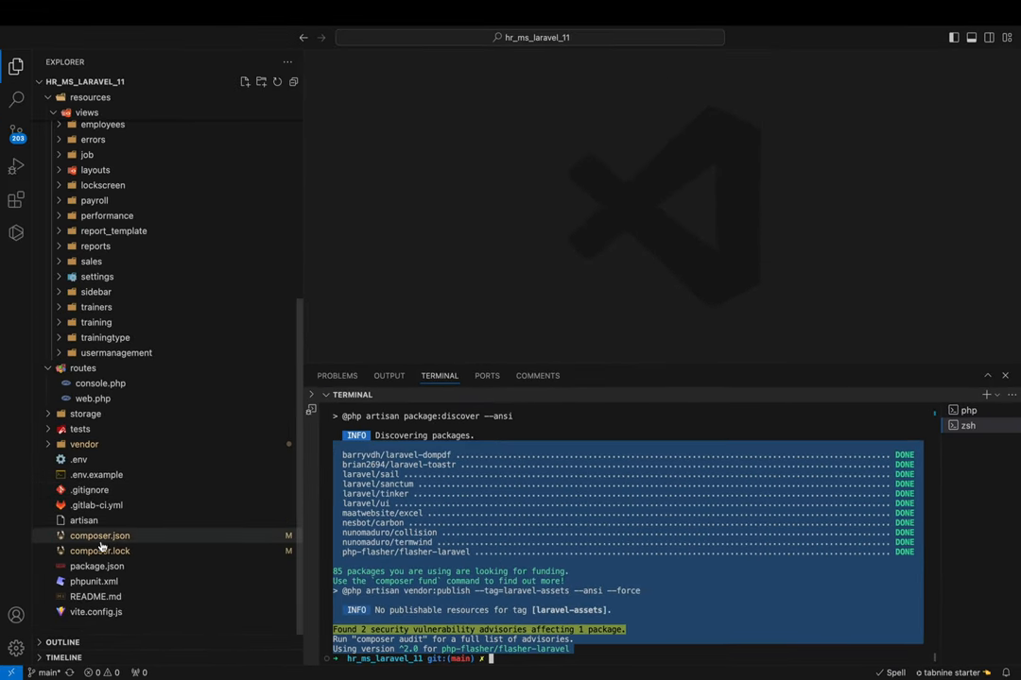
left_click(99, 536)
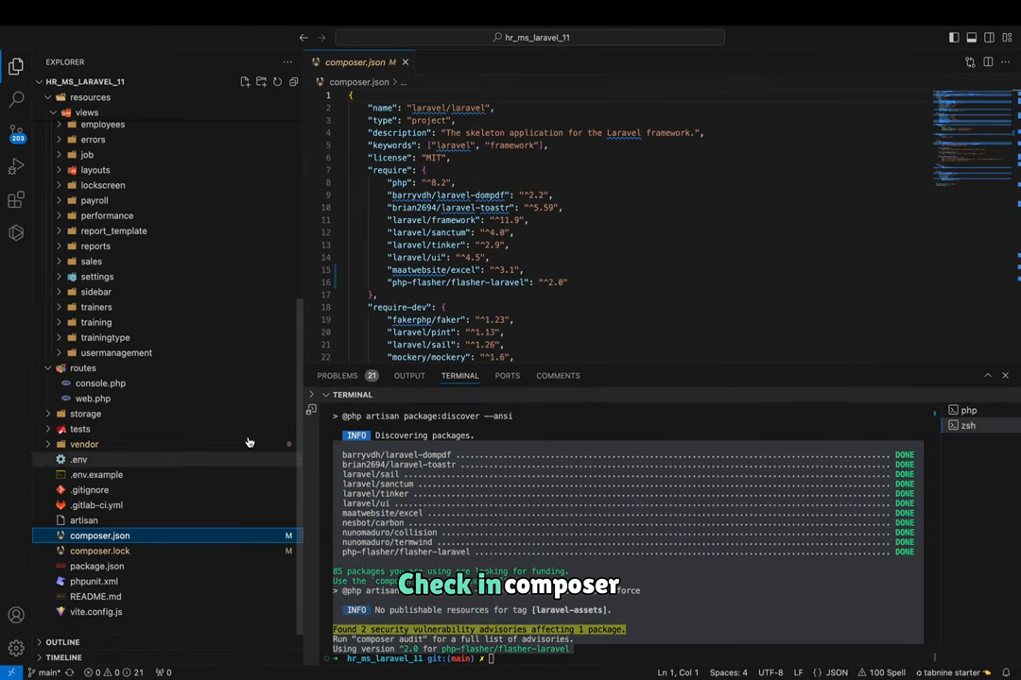
scroll("down", 3)
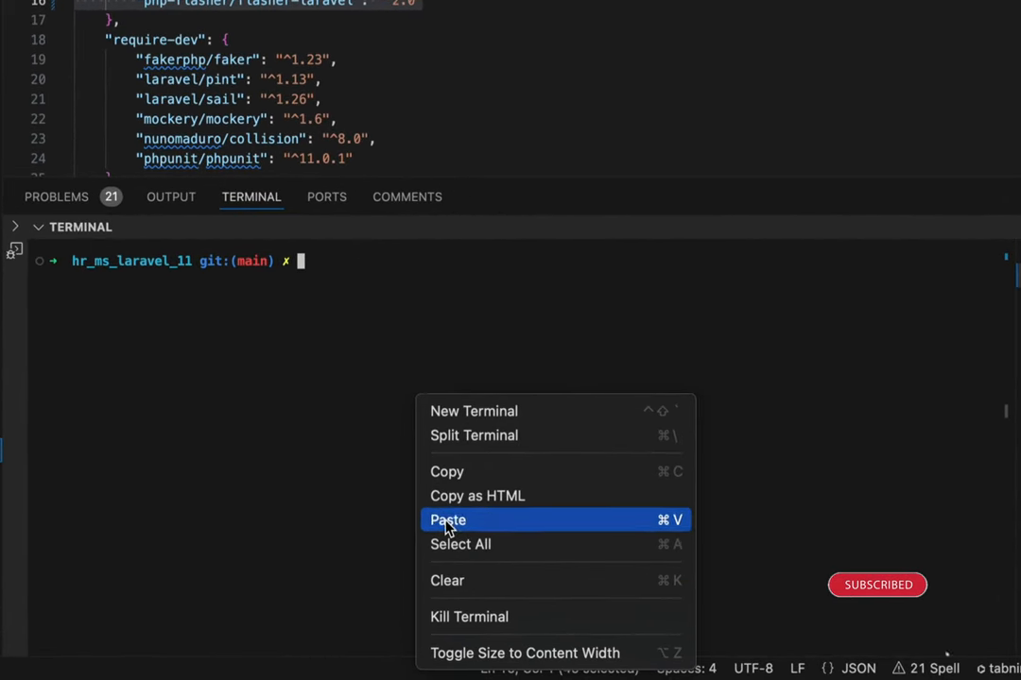
left_click(447, 520)
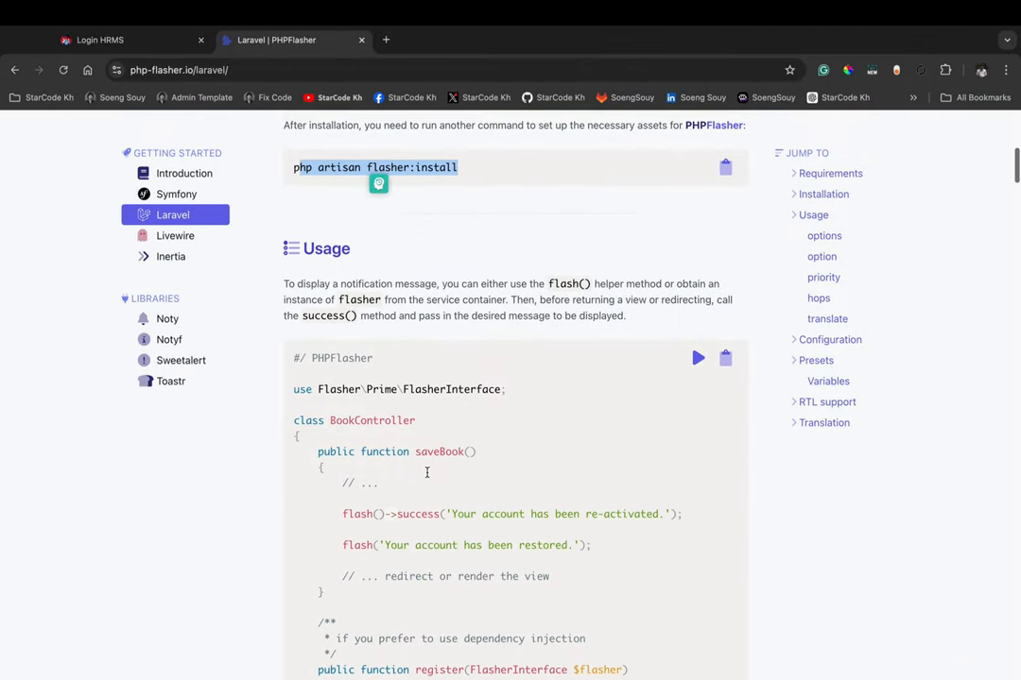
- Scroll the Laravel guide down to the php artisan flasher:install command
scroll("down", 3)
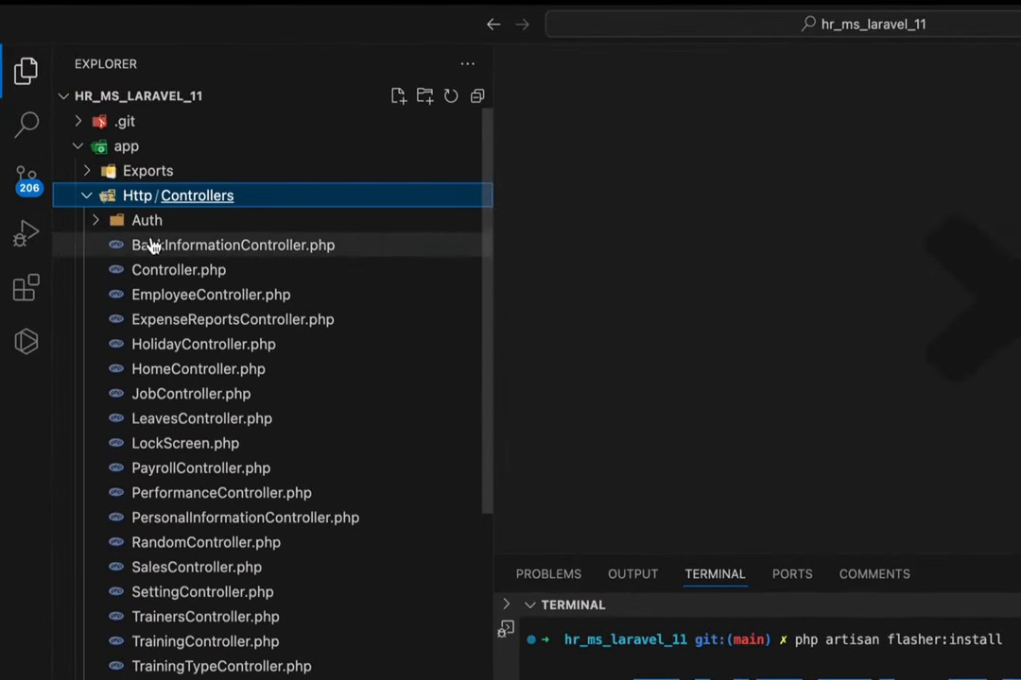
- In Auth/LoginController.php authenticate(), replace Toastr::success with flash()->success
left_click(147, 220)
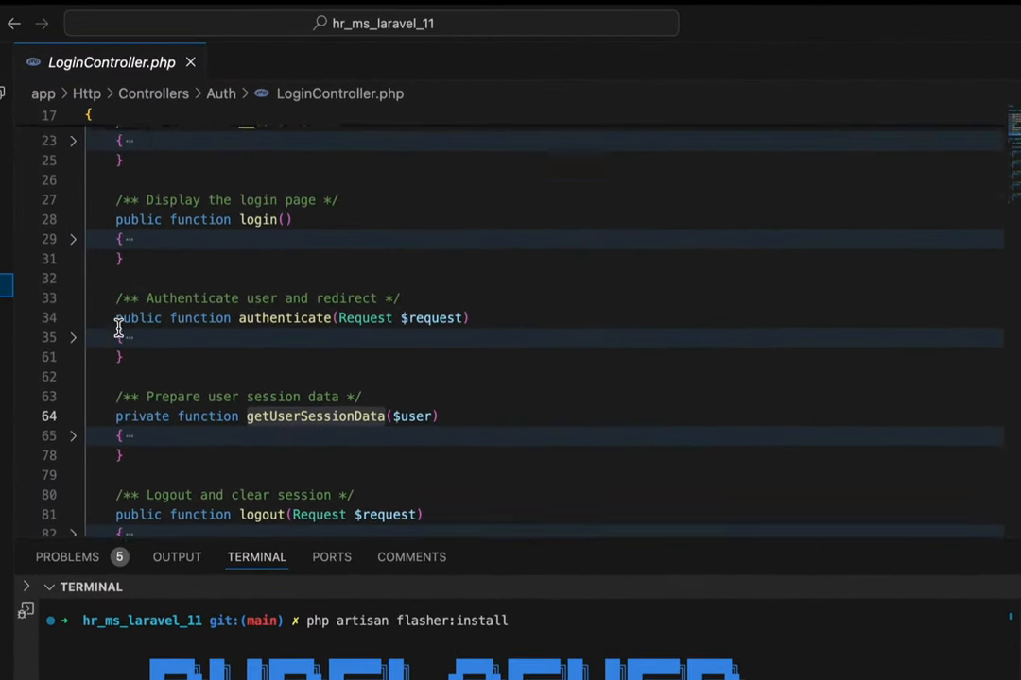
left_click(73, 338)
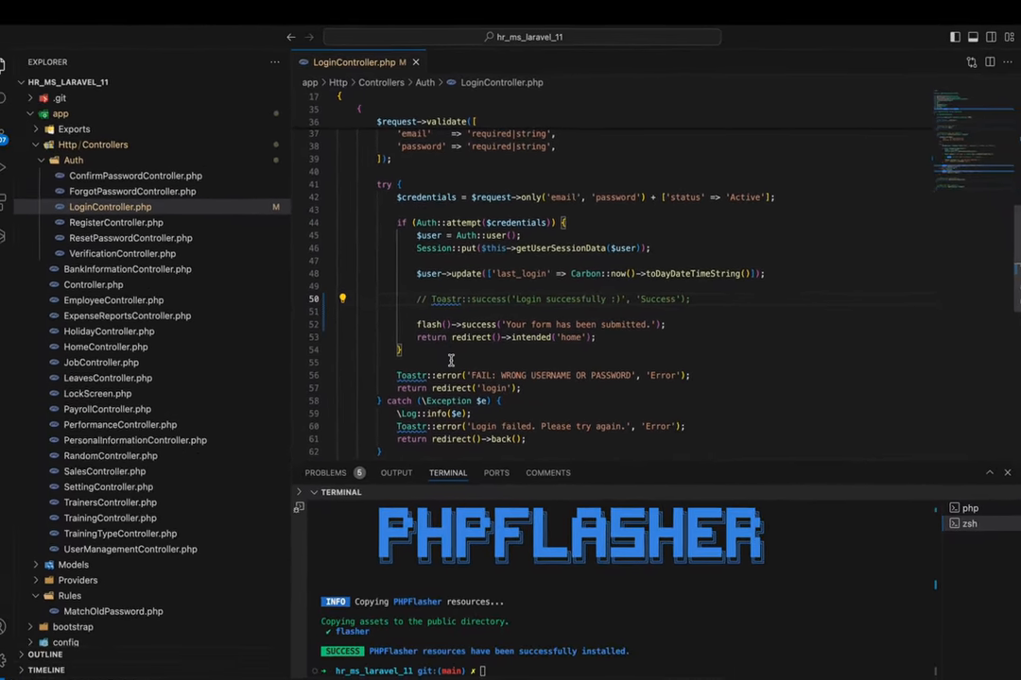
left_click(95, 40)
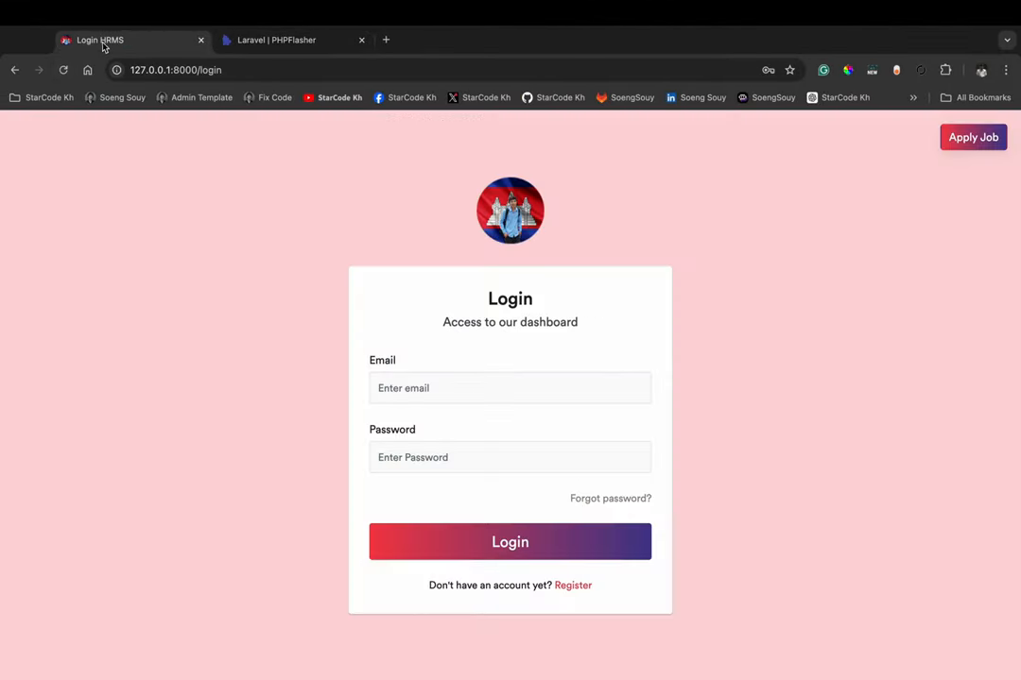
left_click(509, 388)
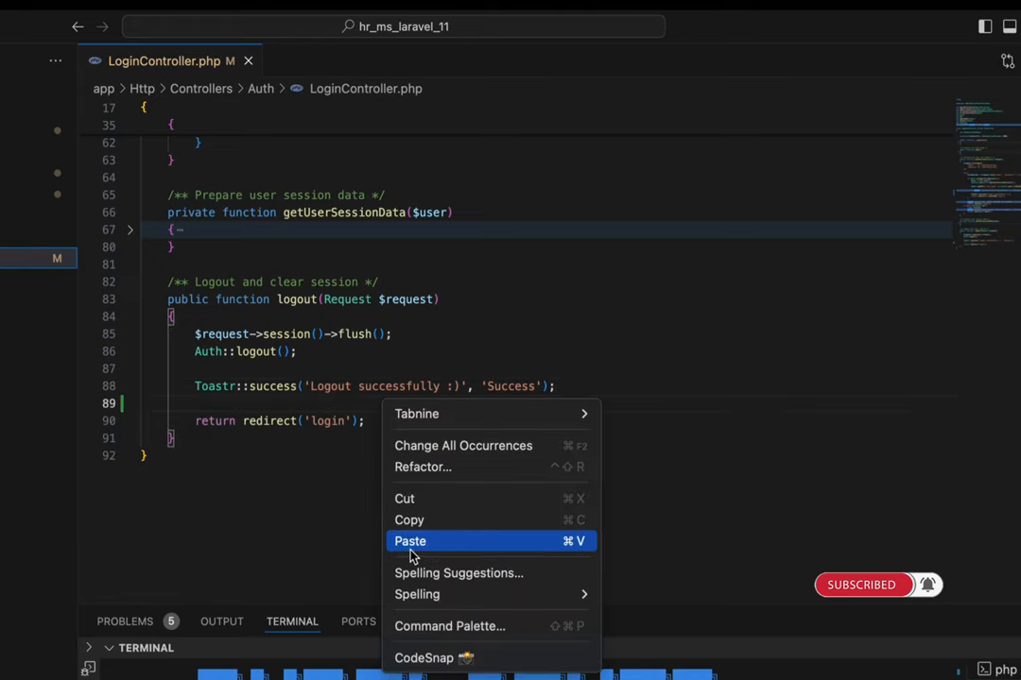
- Paste the copied notification code on line 89 of logout()
left_click(410, 540)
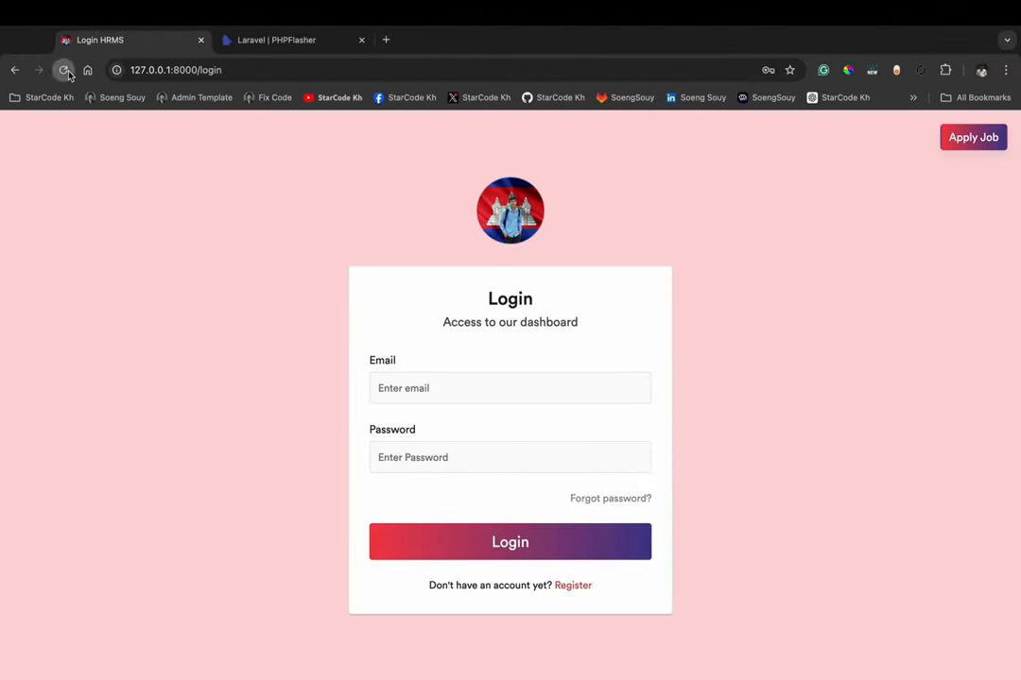
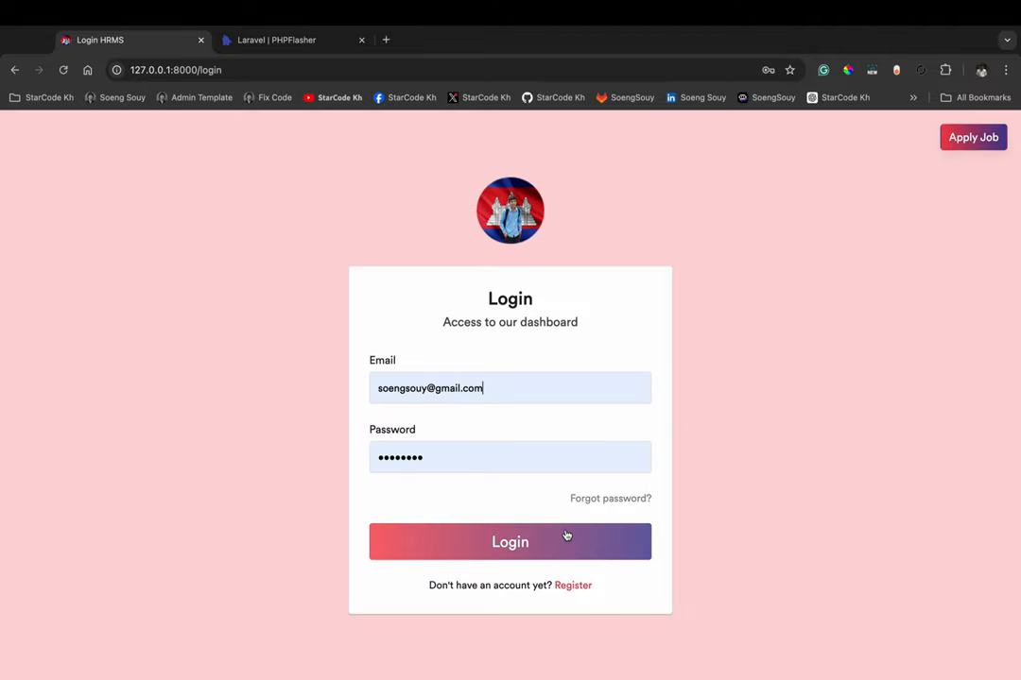
left_click(510, 542)
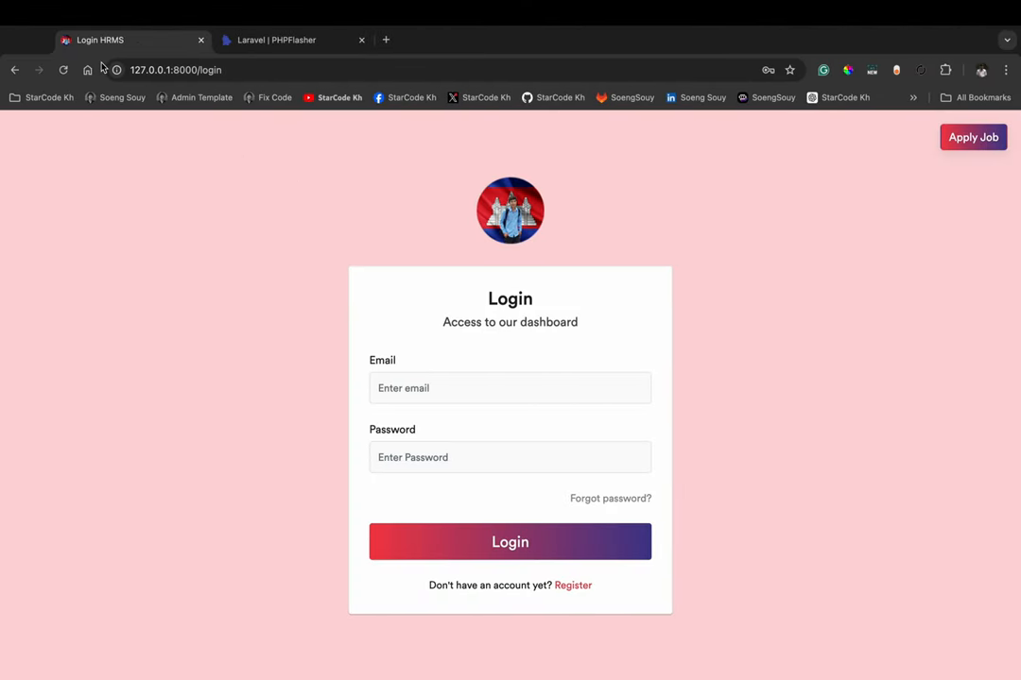
left_click(510, 387)
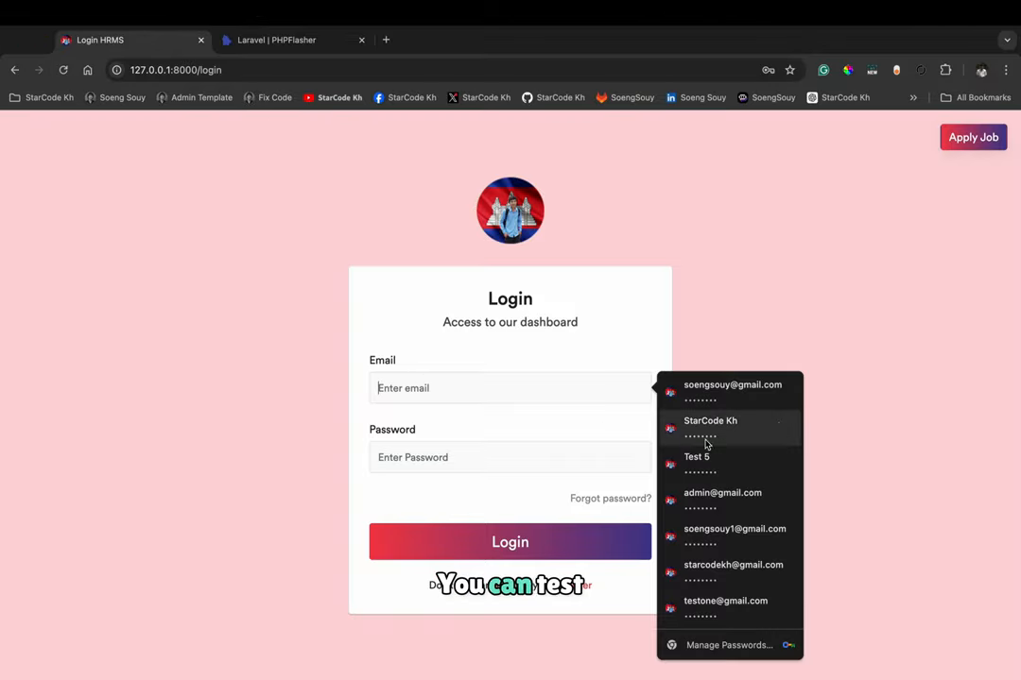
left_click(733, 384)
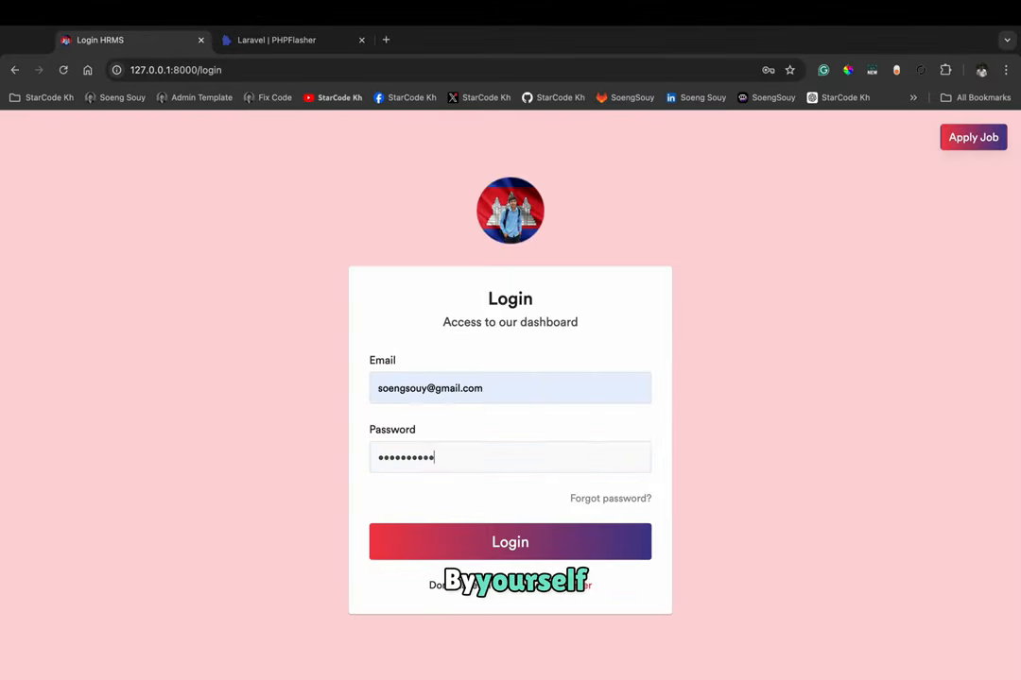
left_click(510, 542)
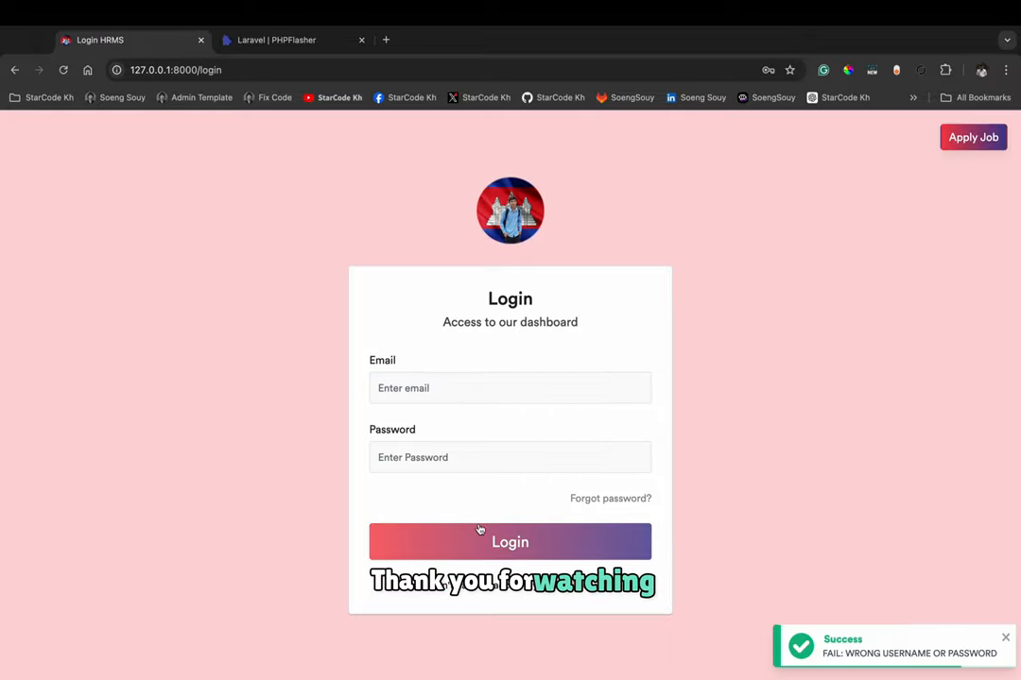
mouse_move(511, 542)
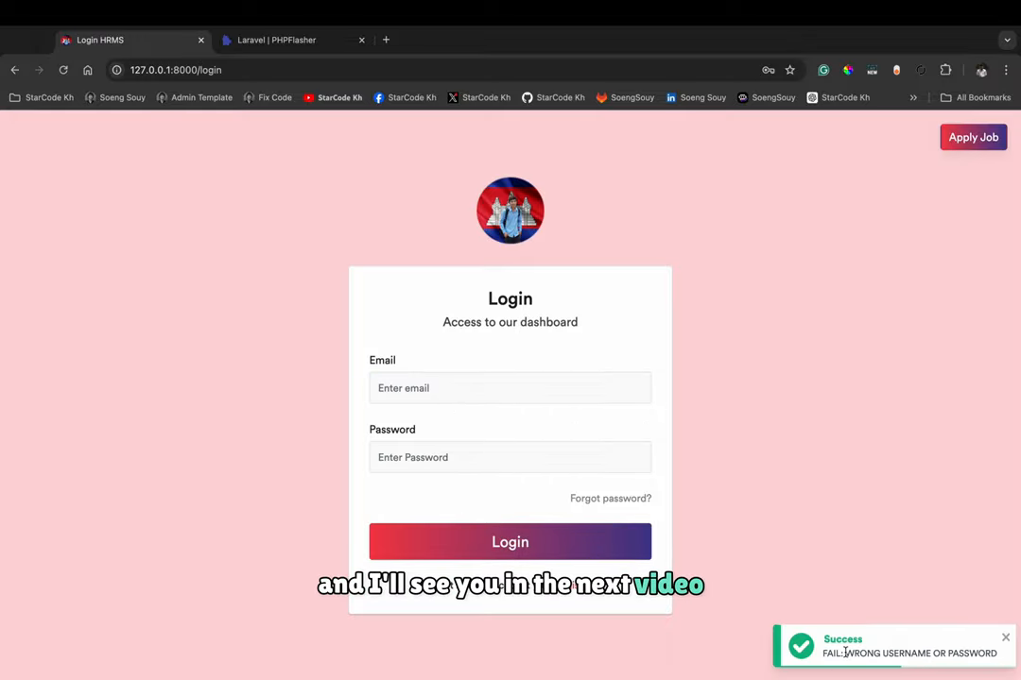